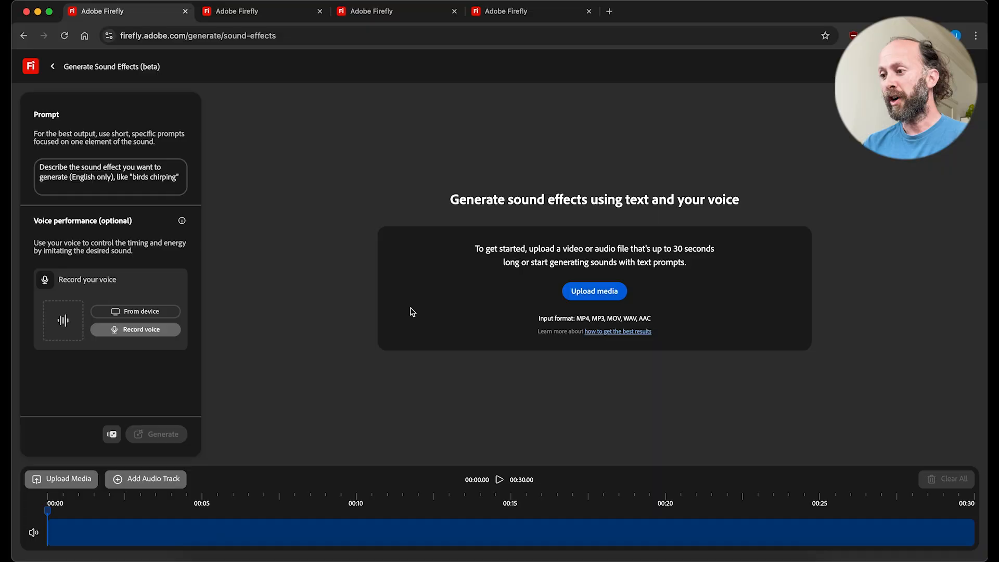
Upload the waves2.mov aerial beach clip into the sound effects timeline
{"action": "left_click", "coordinate": [593, 291]}
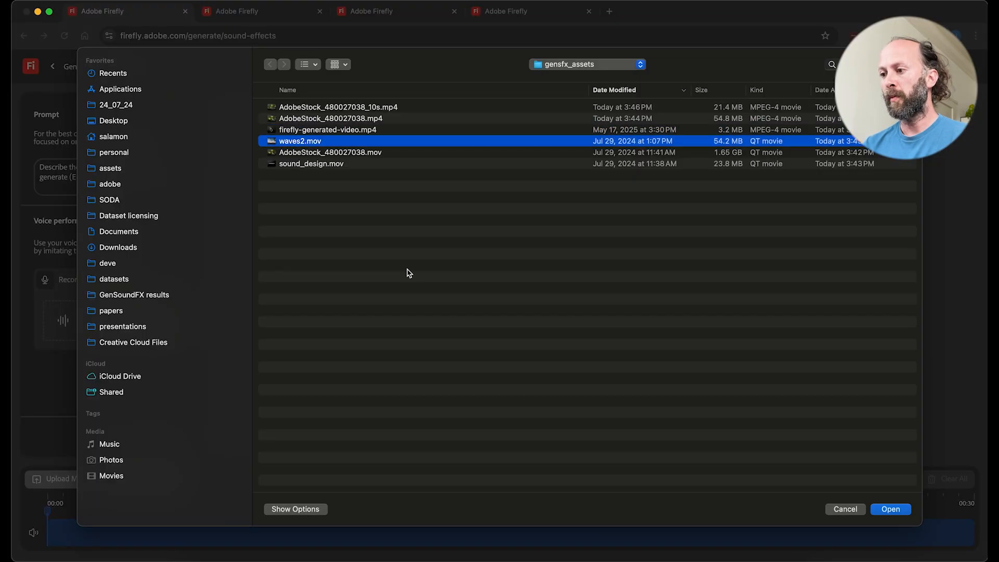
{"action": "left_click", "coordinate": [890, 509]}
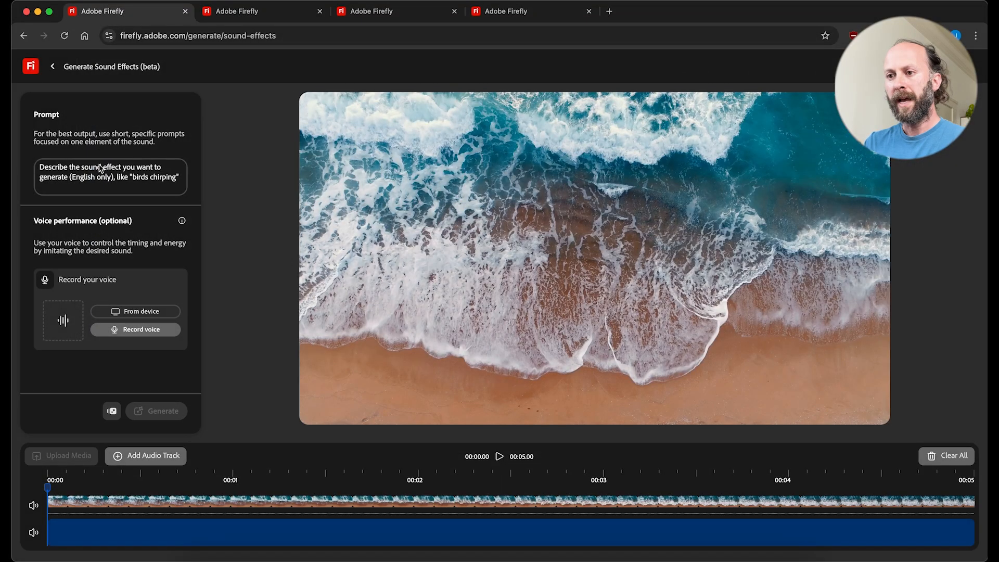
Generate sound effects from the prompt 'ocean waves'
{"action": "type", "text": "ocean waves"}
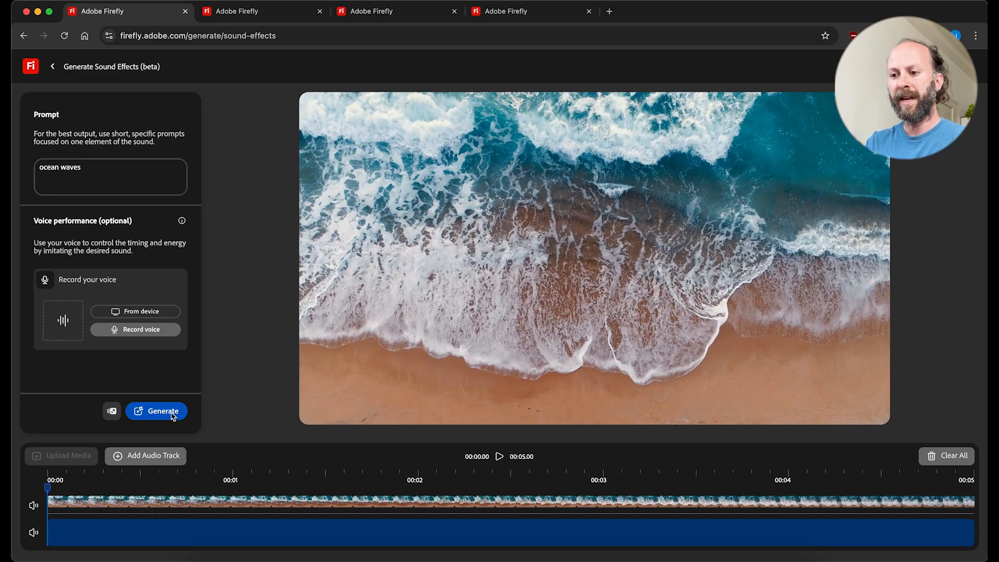
{"action": "left_click", "coordinate": [156, 411]}
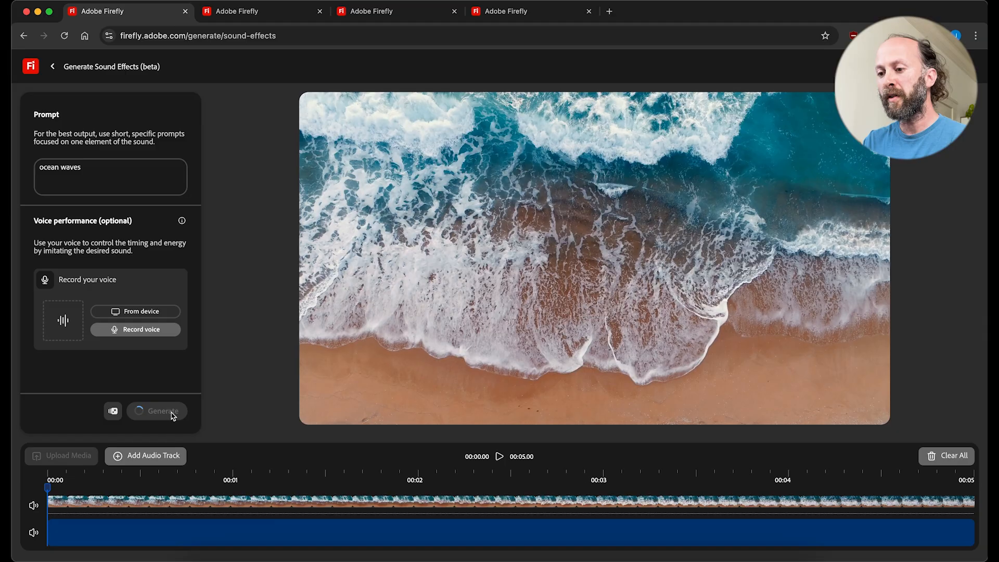
{"action": "left_click", "coordinate": [156, 411]}
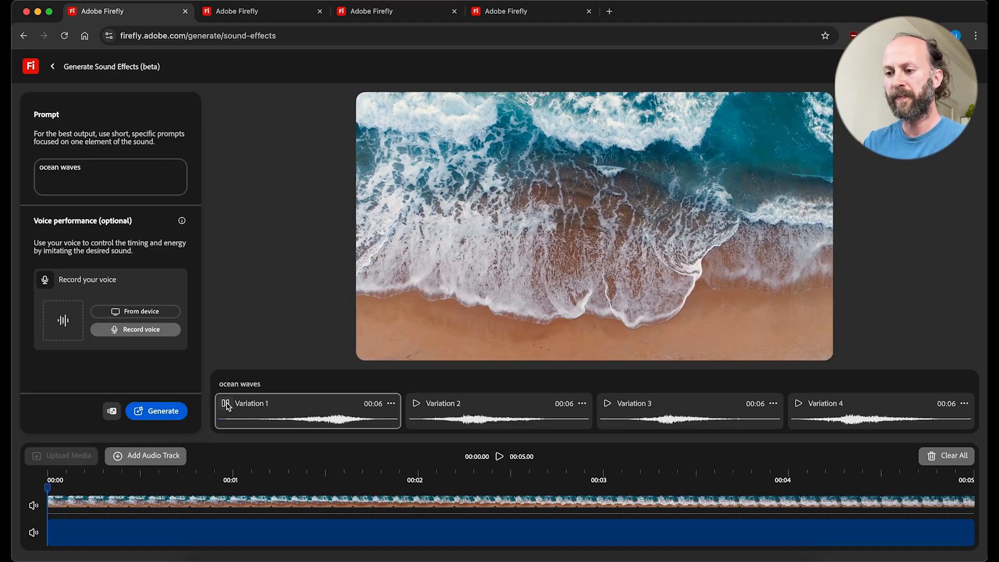
Preview Variation 1 and Variation 2 of the ocean waves sound
{"action": "left_click", "coordinate": [226, 403]}
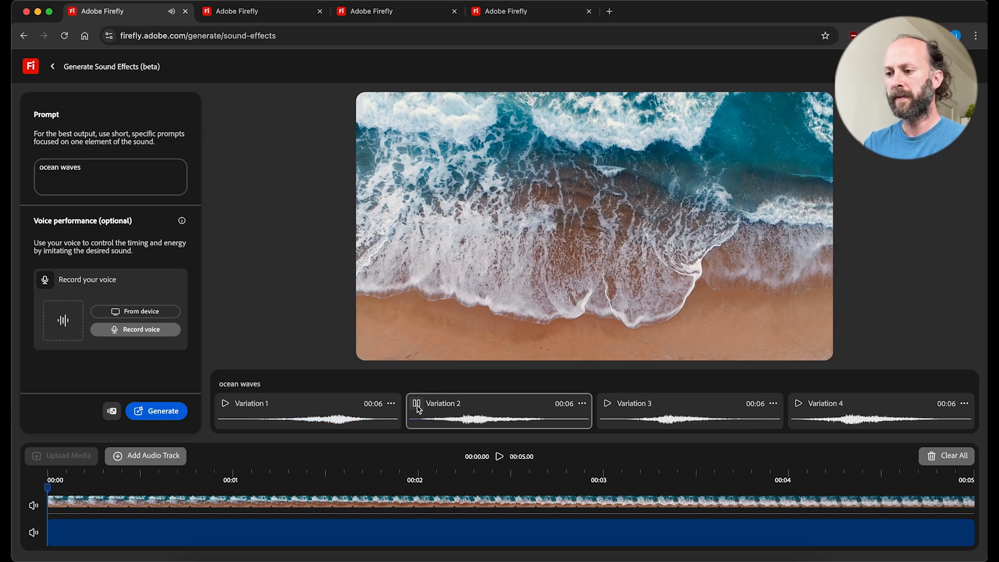
{"action": "left_click", "coordinate": [416, 404]}
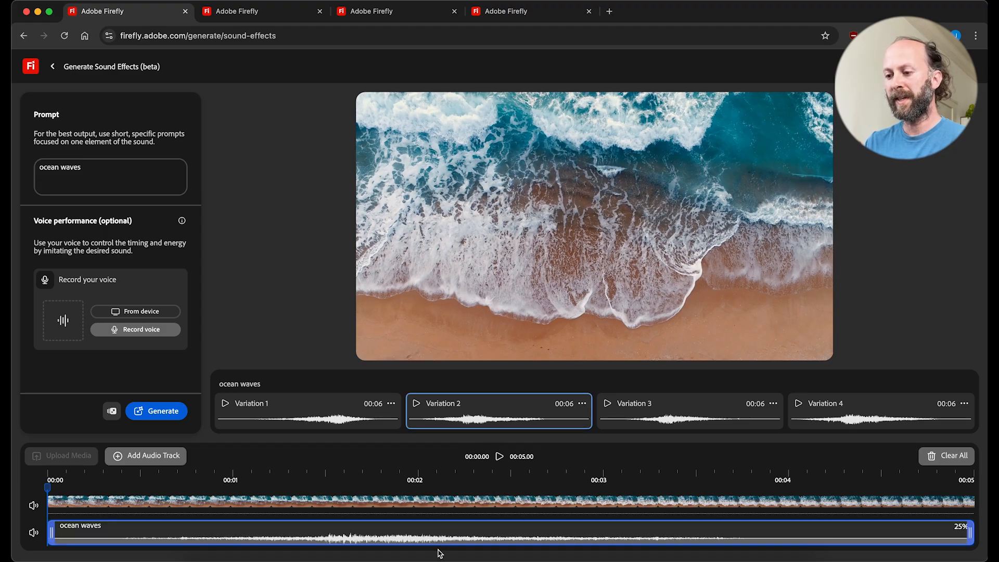
{"action": "mouse_move", "coordinate": [501, 459]}
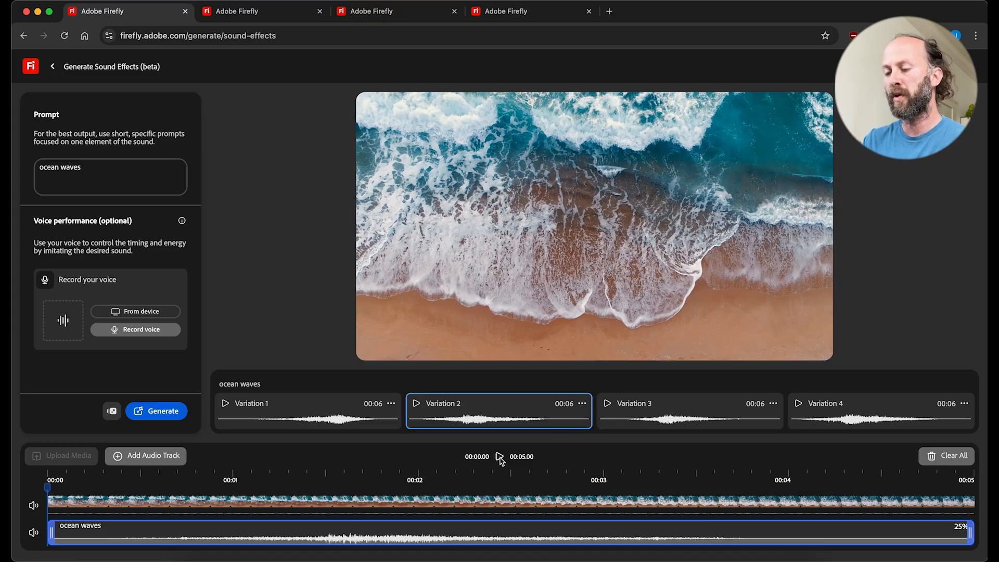
Play back the beach video with the Variation 2 waves audio, then stop playback
{"action": "left_click", "coordinate": [500, 456]}
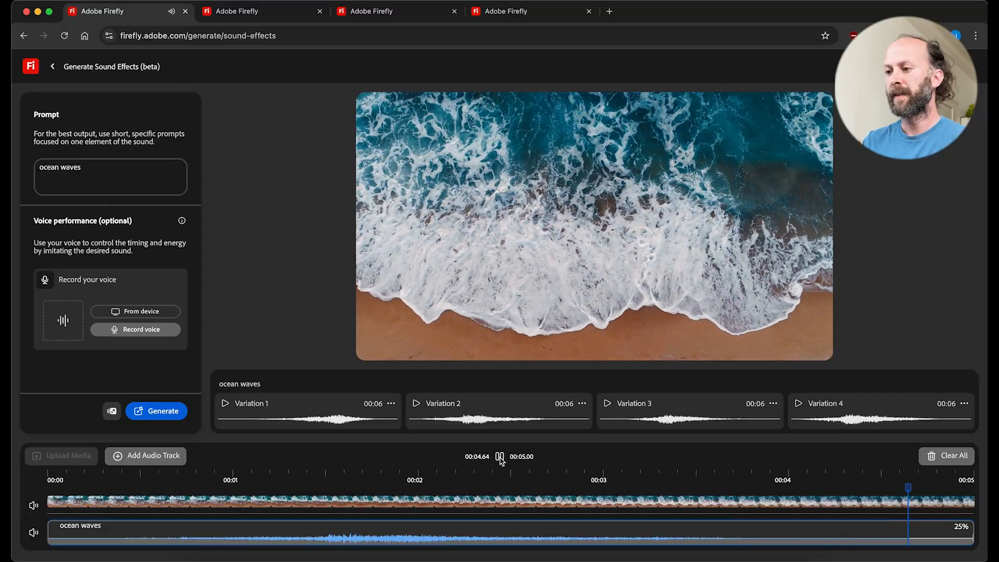
{"action": "left_click", "coordinate": [500, 456]}
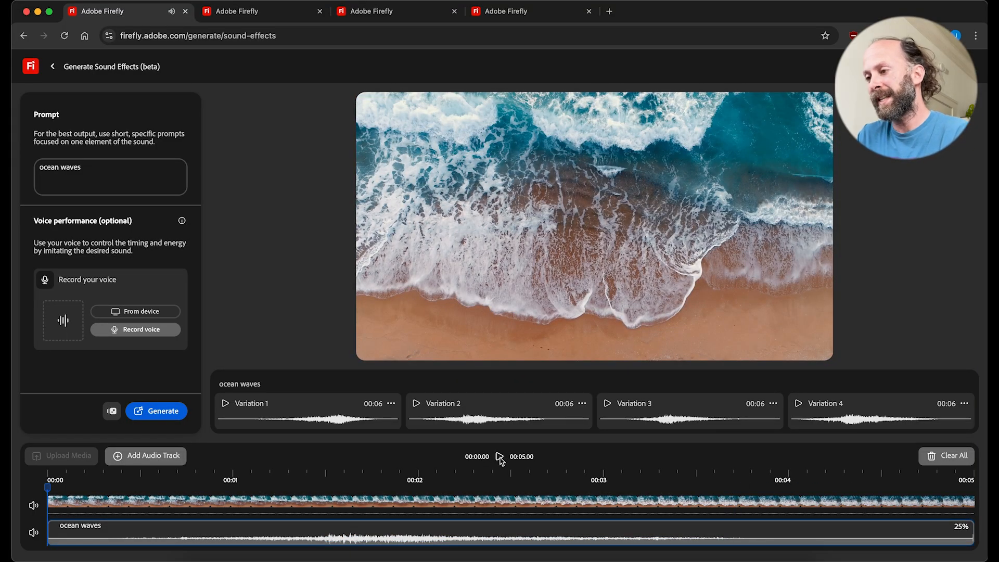